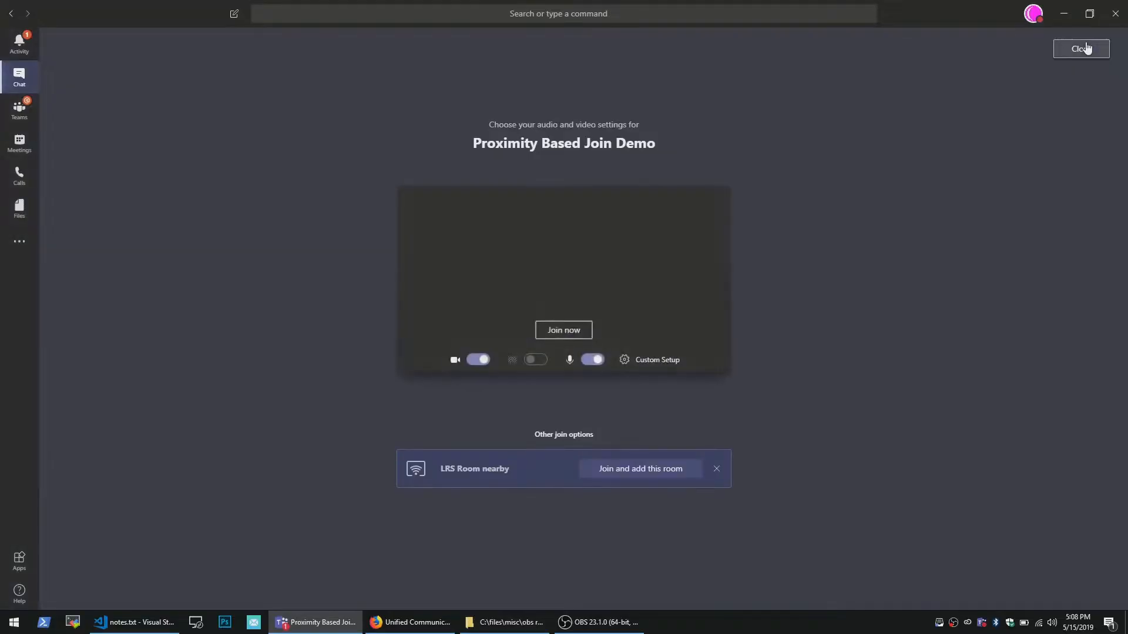
mouse_move(837, 309)
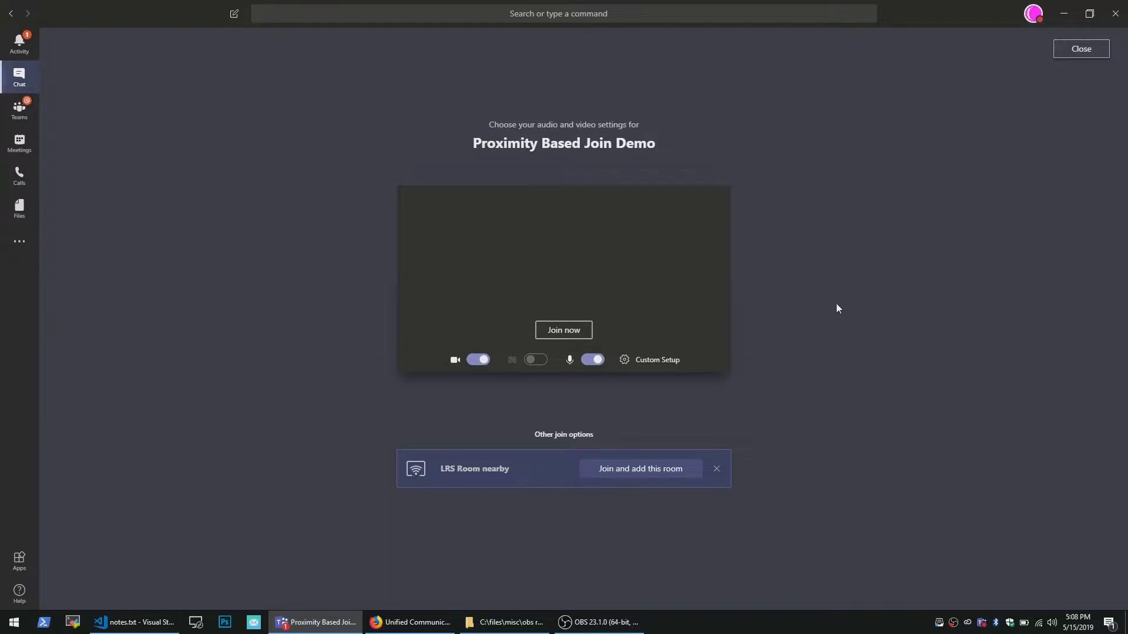
mouse_move(543, 444)
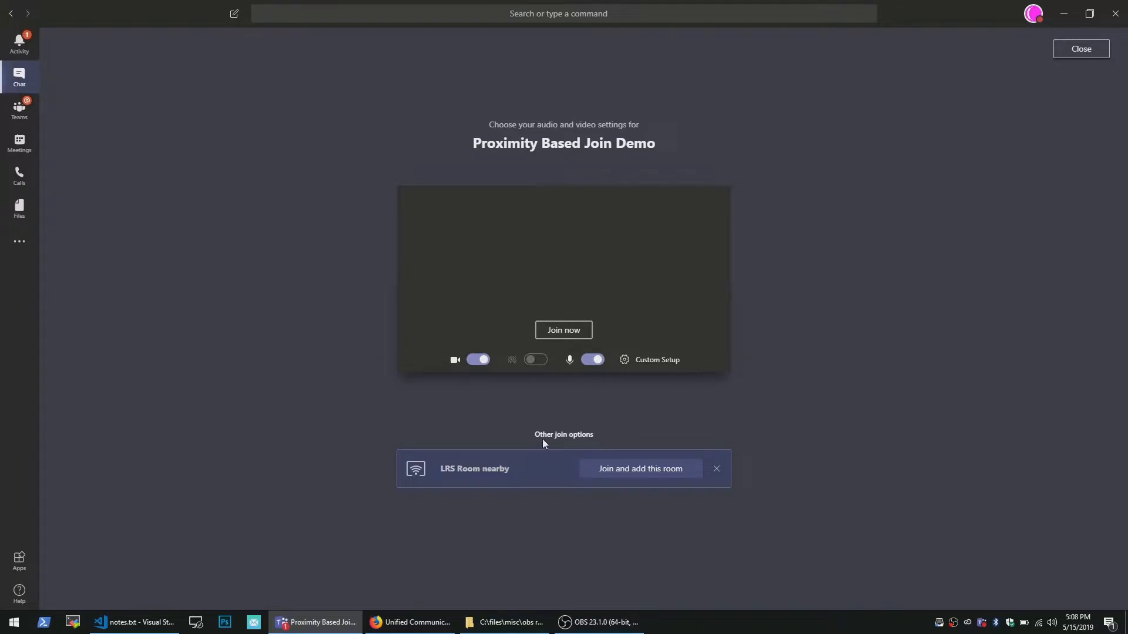
mouse_move(567, 445)
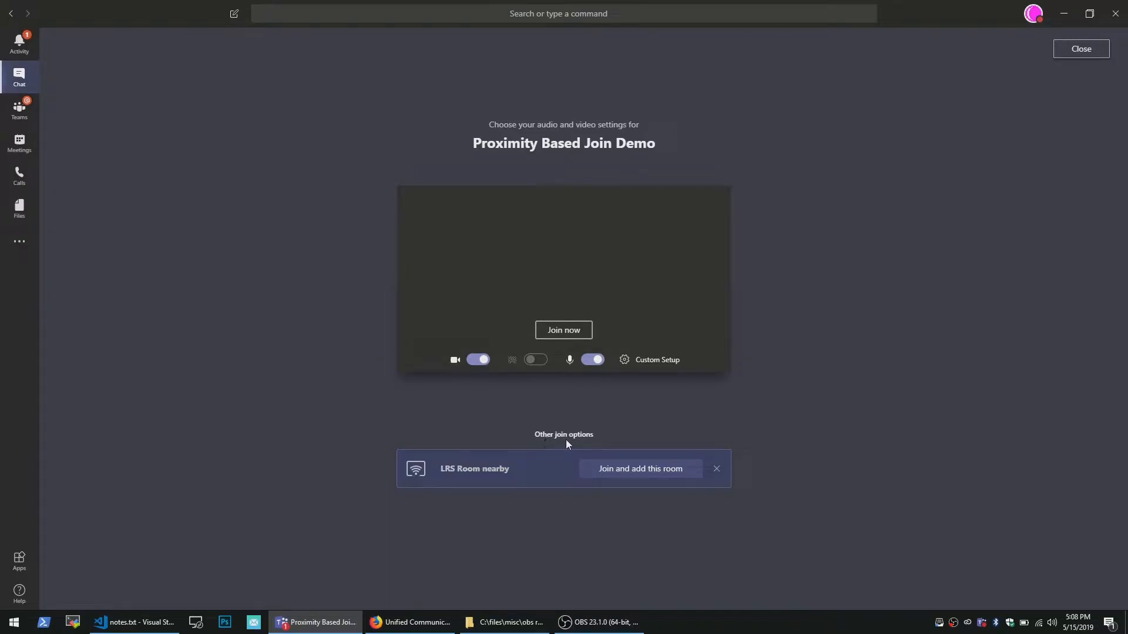
mouse_move(489, 487)
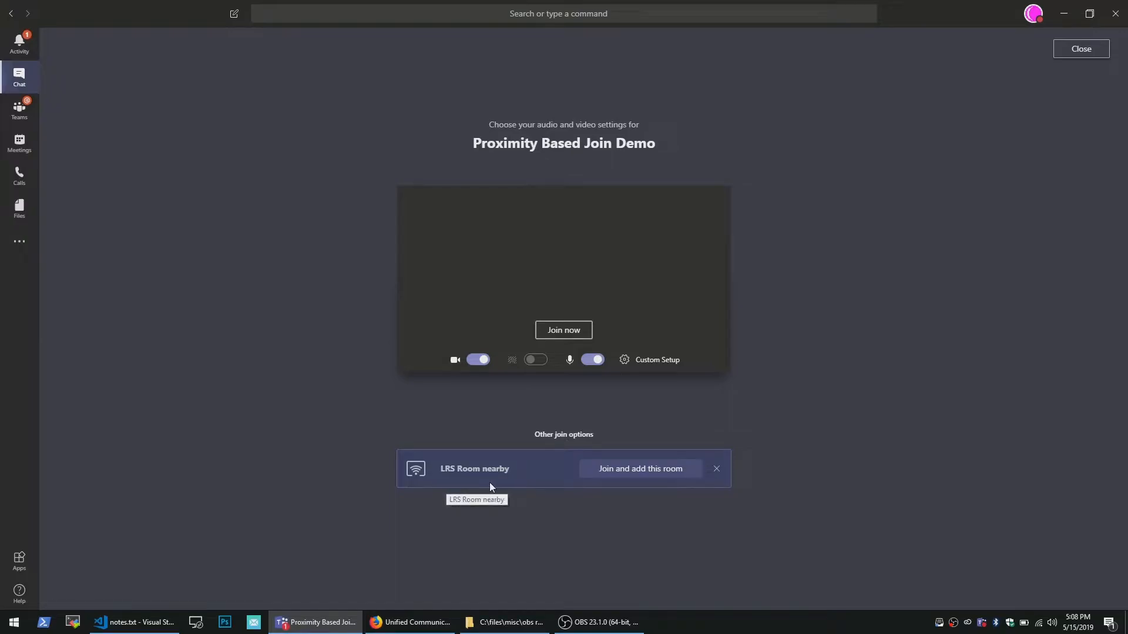
mouse_move(498, 488)
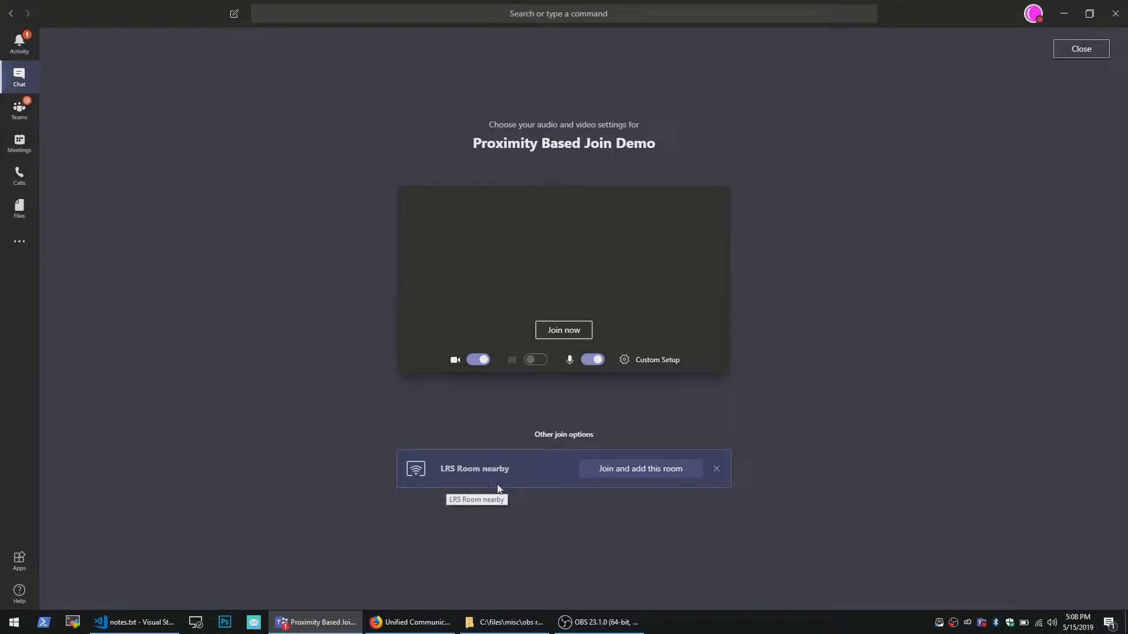
mouse_move(656, 488)
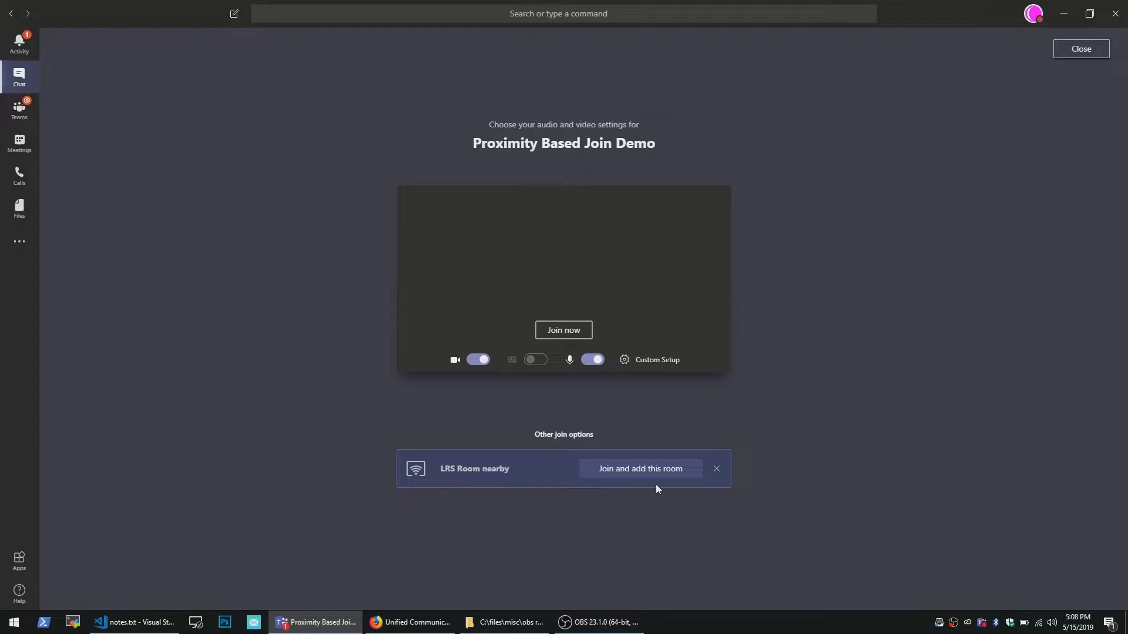